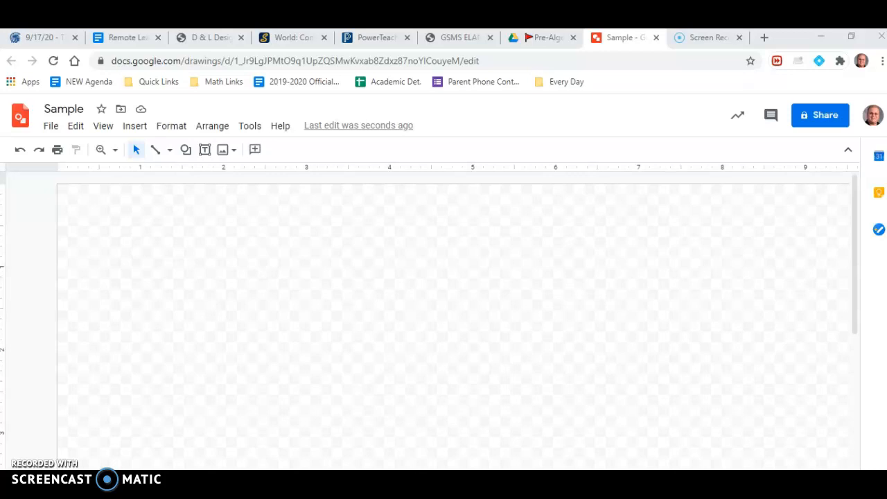
- Add a text box containing the crust label R on the left side
{"action": "left_click", "coordinate": [197, 349]}
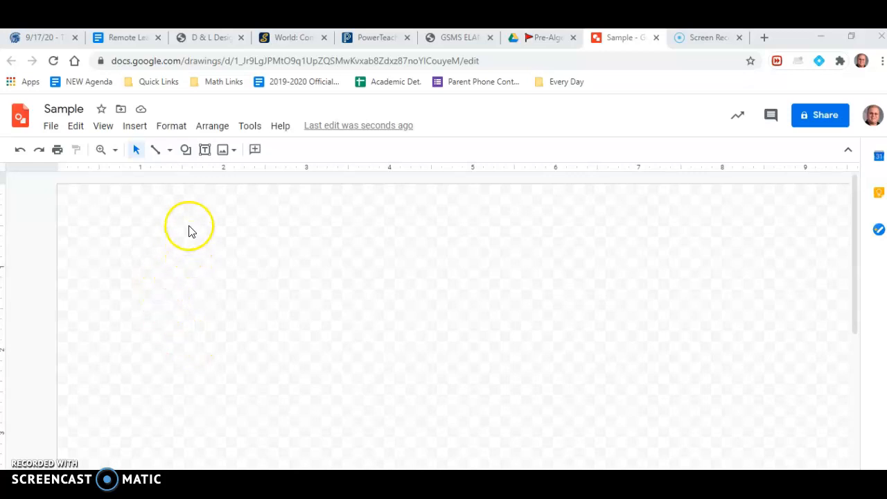
{"action": "mouse_move", "coordinate": [205, 150]}
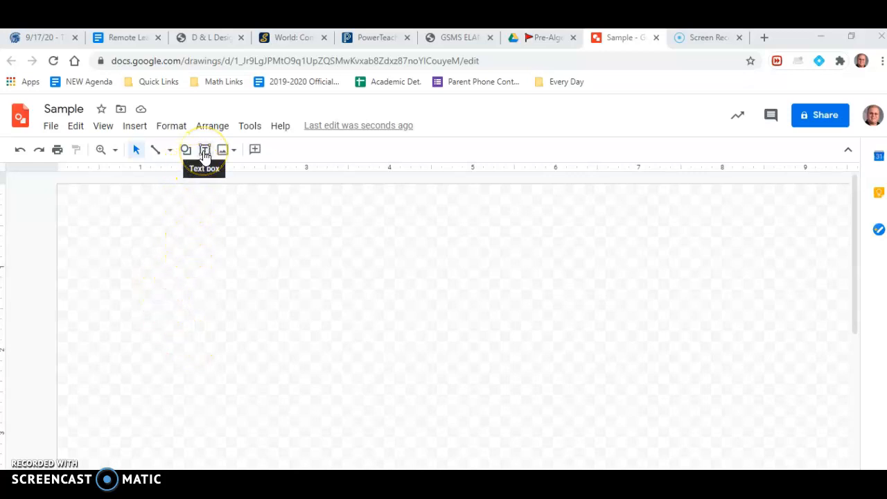
{"action": "mouse_move", "coordinate": [156, 150]}
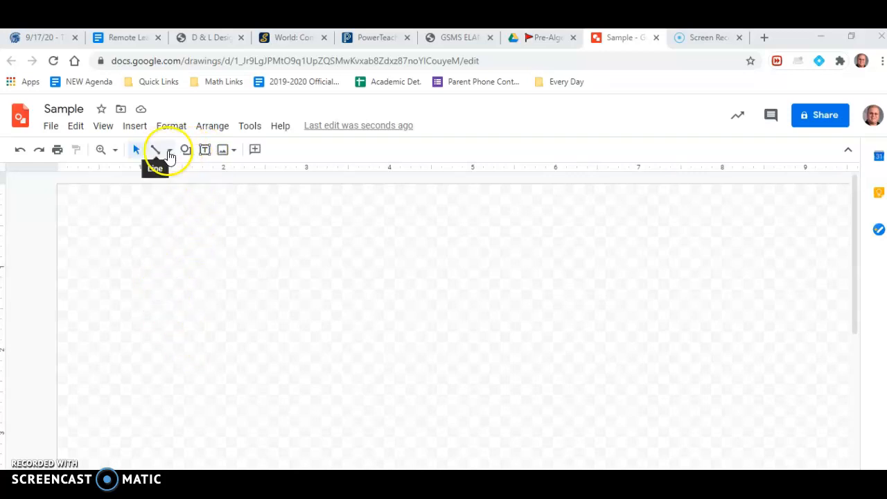
{"action": "mouse_move", "coordinate": [205, 150]}
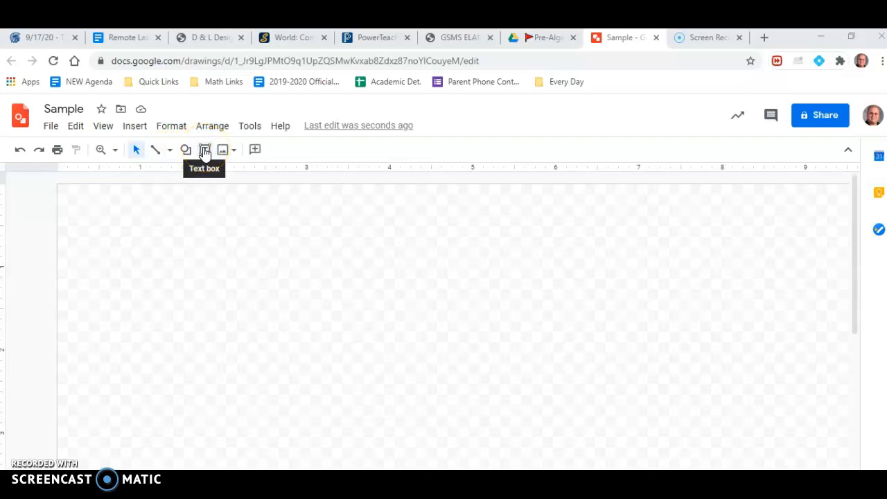
{"action": "left_click", "coordinate": [205, 149]}
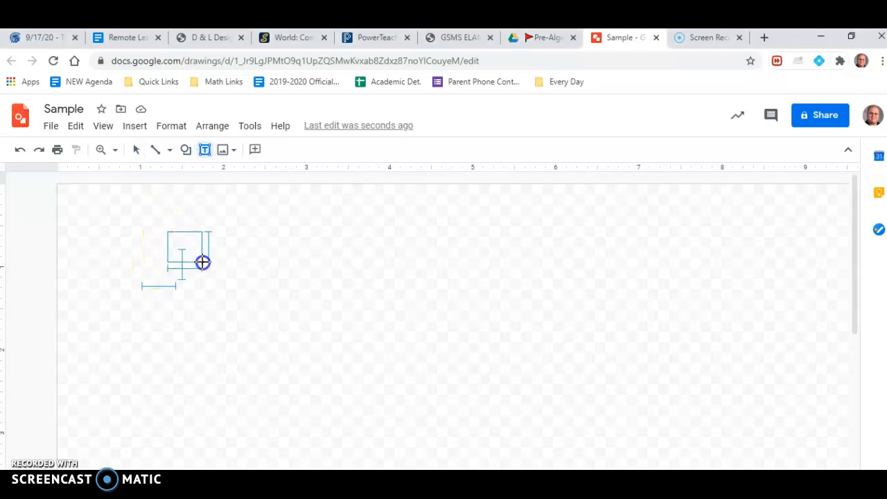
{"action": "double_click", "coordinate": [187, 249]}
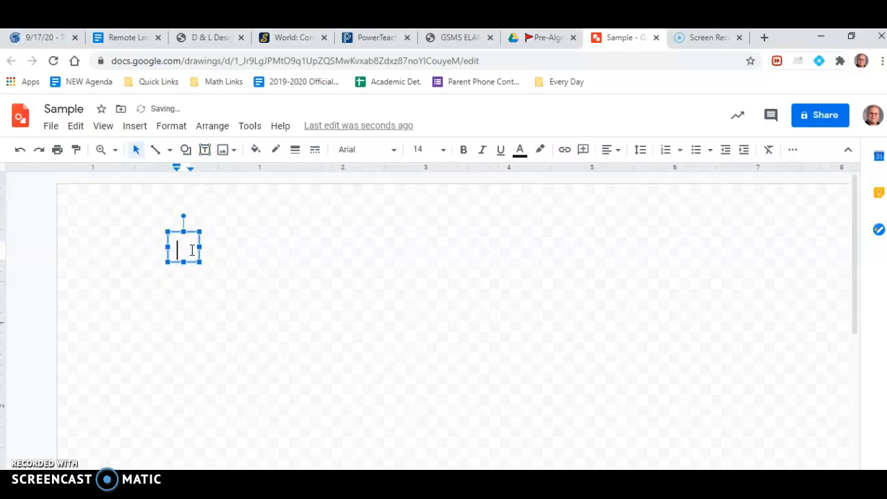
{"action": "type", "text": "R"}
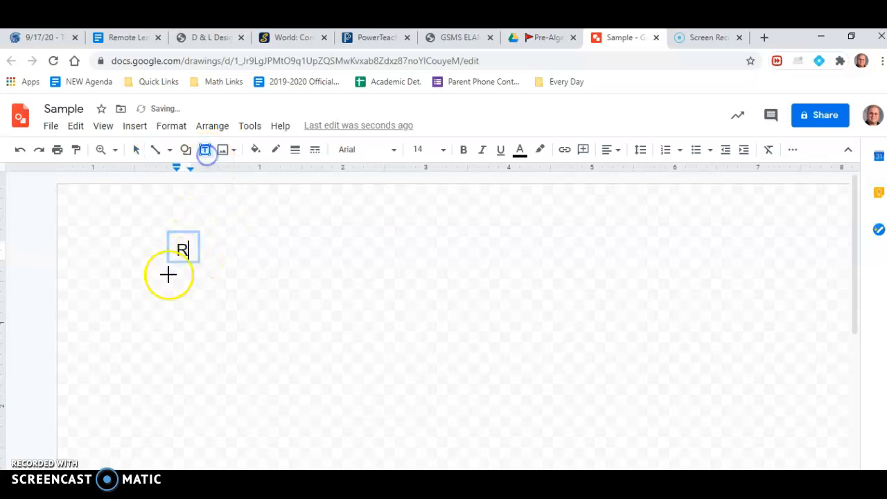
- Add a second text box below R containing the label T
{"action": "left_click_drag", "start_coordinate": [168, 274], "coordinate": [205, 349]}
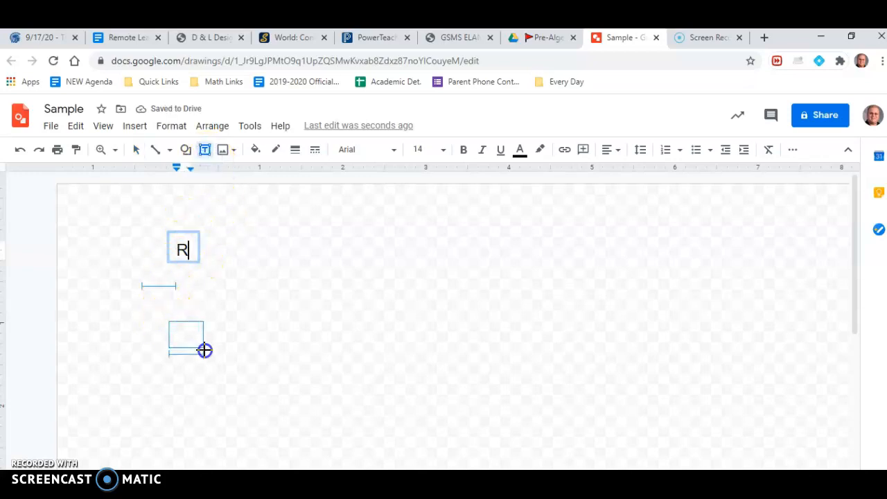
{"action": "left_click", "coordinate": [186, 339]}
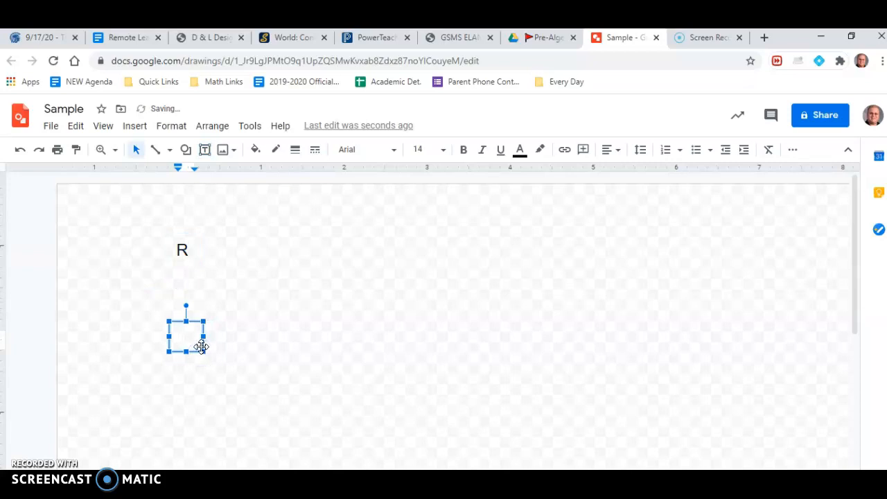
{"action": "type", "text": "T"}
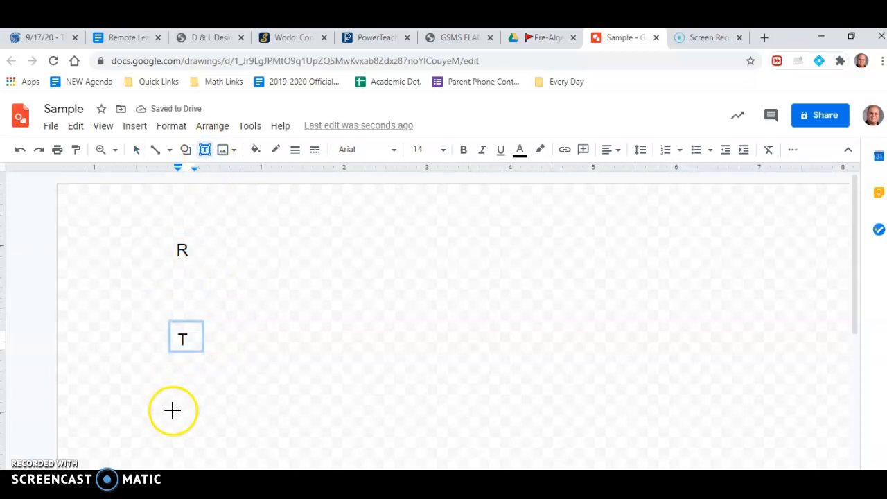
- Add a third text box below T containing the label D
{"action": "left_click_drag", "start_coordinate": [173, 411], "coordinate": [205, 446]}
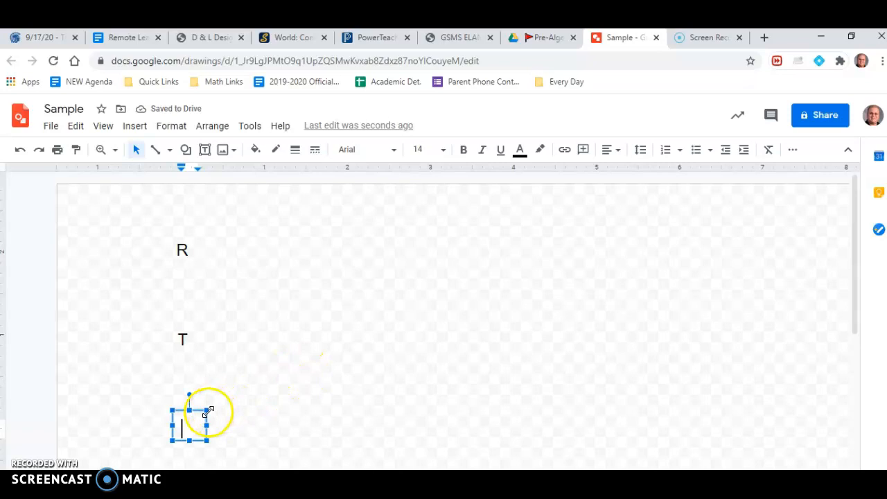
{"action": "type", "text": "D"}
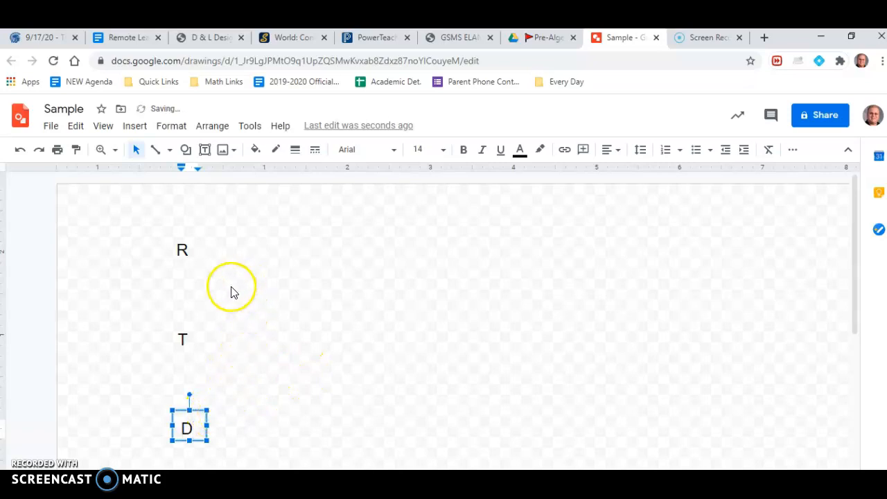
{"action": "left_click", "coordinate": [238, 291]}
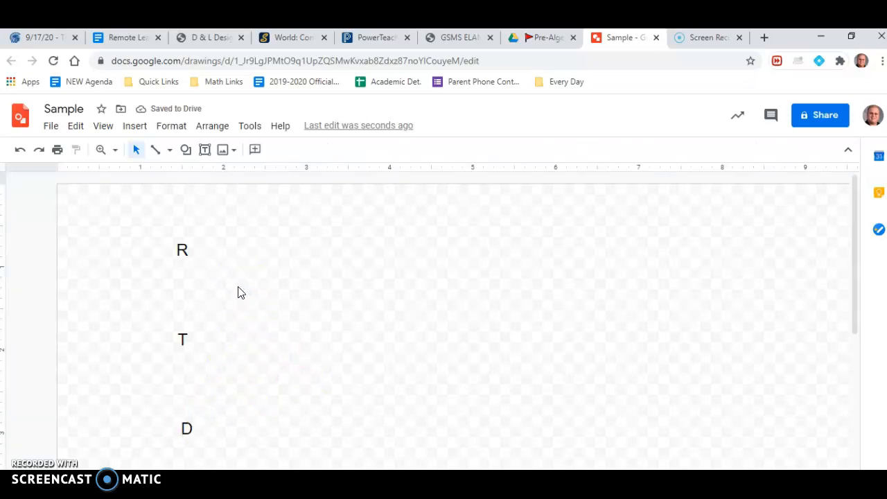
{"action": "mouse_move", "coordinate": [155, 149]}
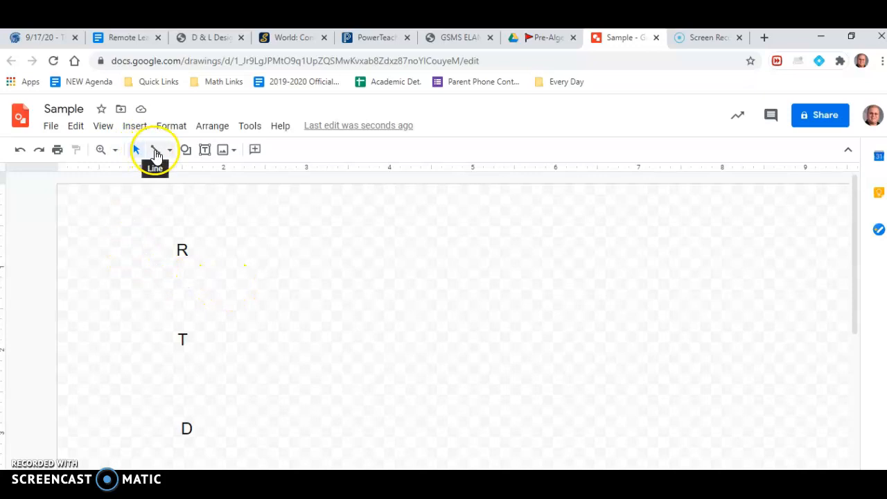
- Draw three branch lines from one left point out to R, T and D
{"action": "left_click", "coordinate": [156, 150]}
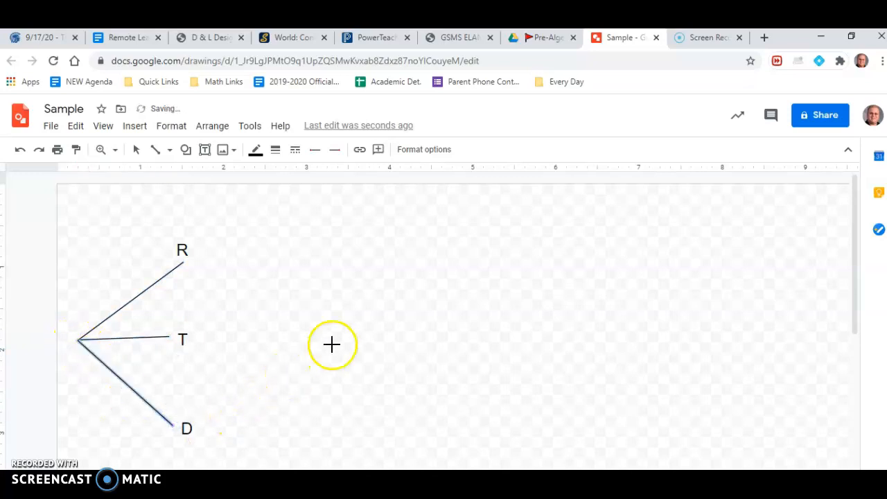
{"action": "mouse_move", "coordinate": [205, 150]}
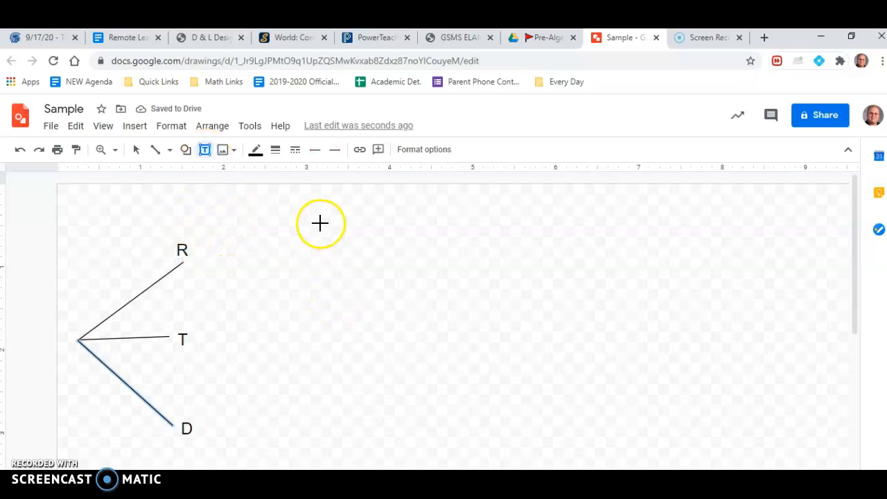
{"action": "mouse_move", "coordinate": [224, 276]}
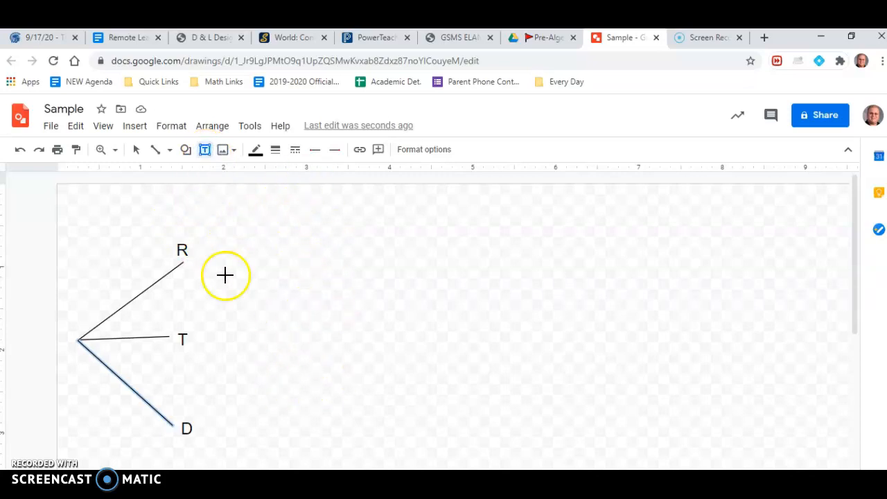
{"action": "mouse_move", "coordinate": [194, 334]}
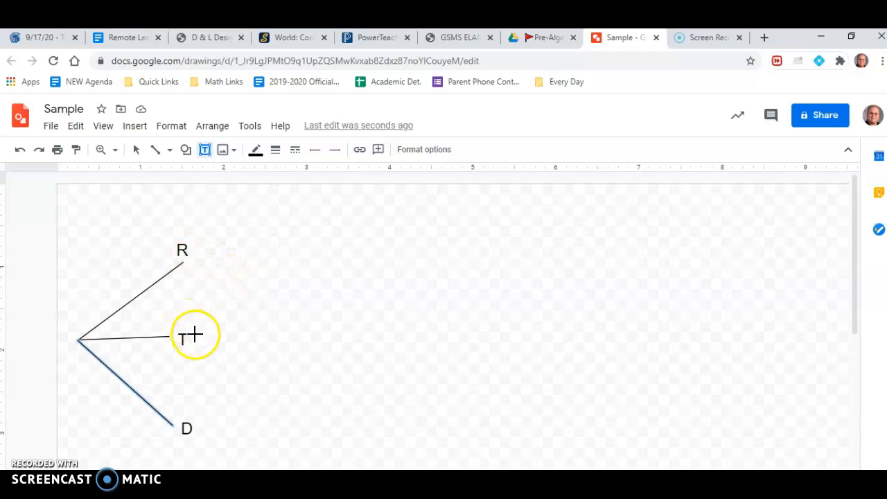
{"action": "mouse_move", "coordinate": [200, 256]}
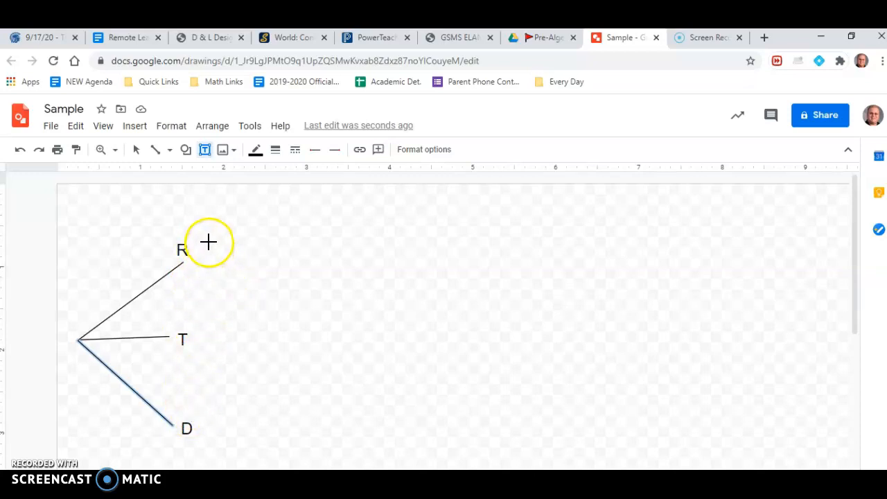
{"action": "mouse_move", "coordinate": [283, 227]}
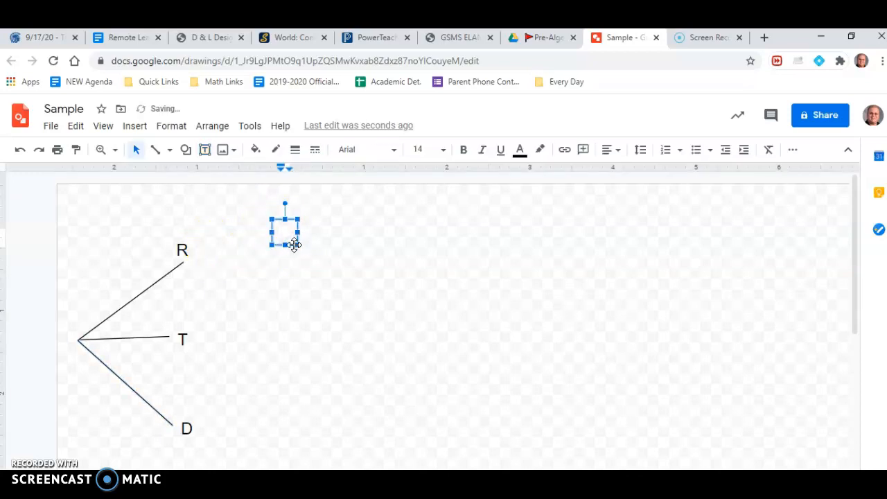
- Add the letter labels S and P in a column right of R, T and D
{"action": "type", "text": "SI"}
{"action": "type", "text": "P"}
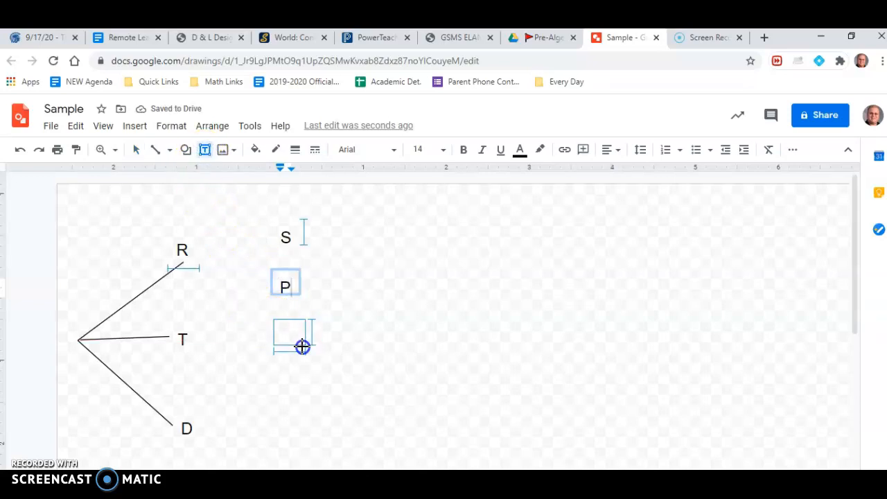
{"action": "type", "text": "S"}
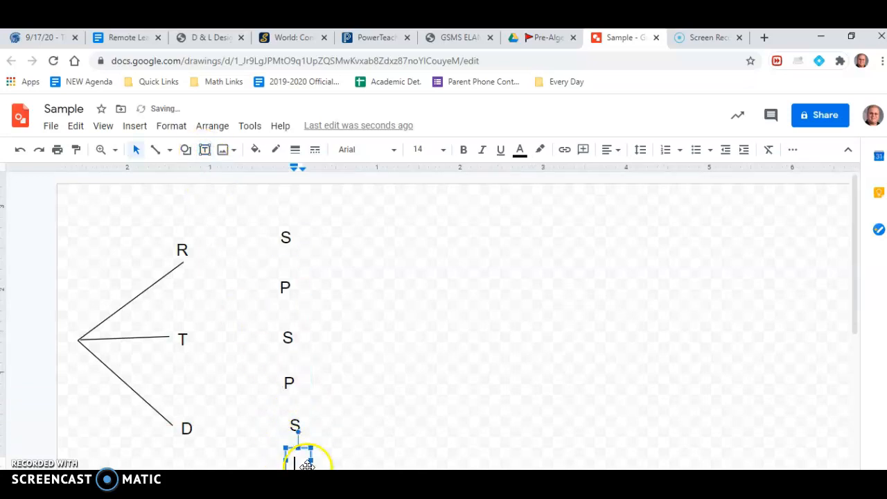
{"action": "type", "text": "Pl"}
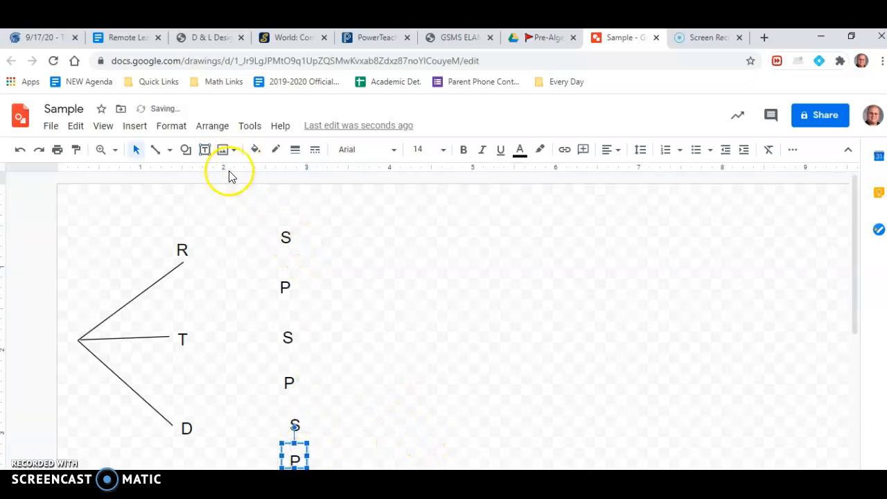
- Draw the branch line from R to its upper S
{"action": "left_click", "coordinate": [155, 150]}
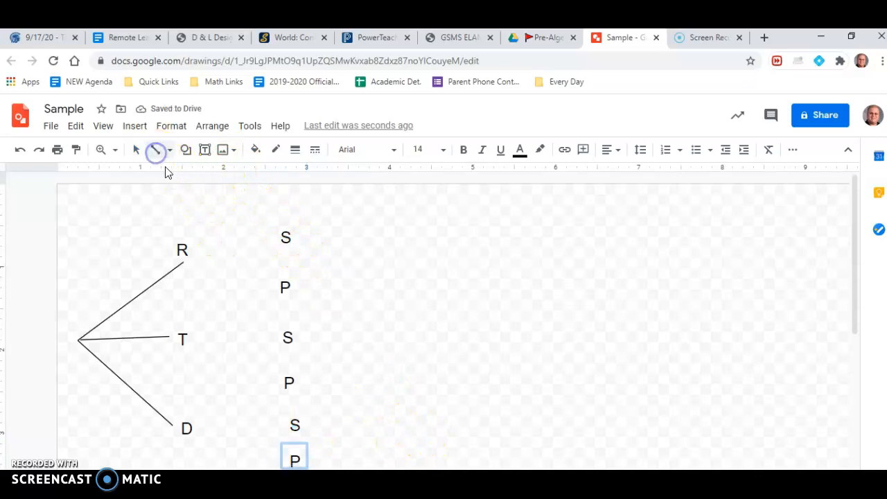
{"action": "left_click_drag", "start_coordinate": [200, 248], "coordinate": [262, 311]}
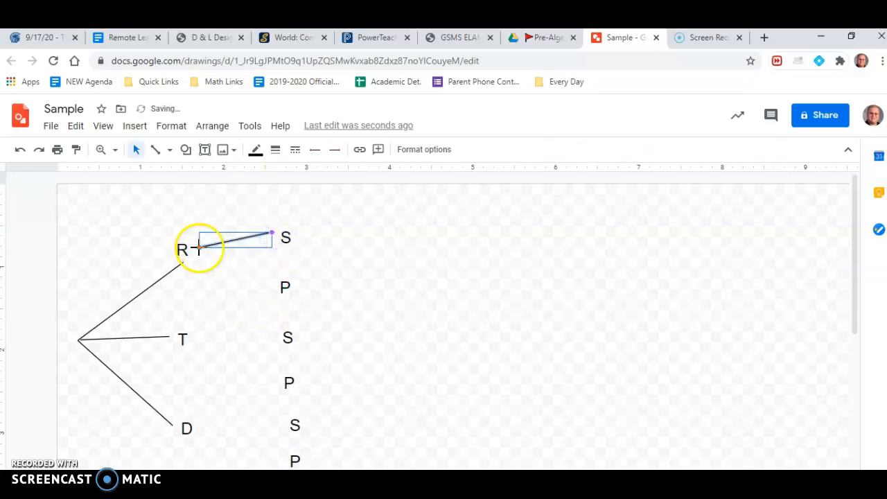
{"action": "left_click", "coordinate": [202, 248]}
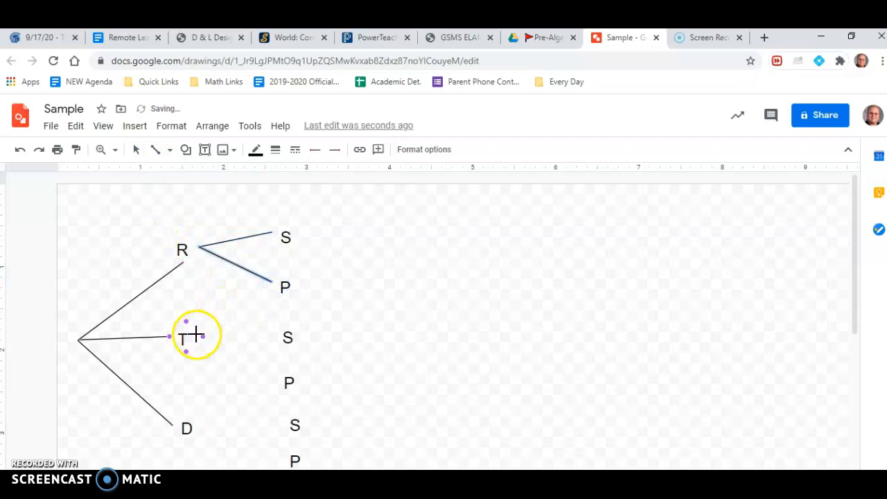
- Draw the branch lines from T to its S and P, and from D
{"action": "left_click_drag", "start_coordinate": [194, 337], "coordinate": [266, 337]}
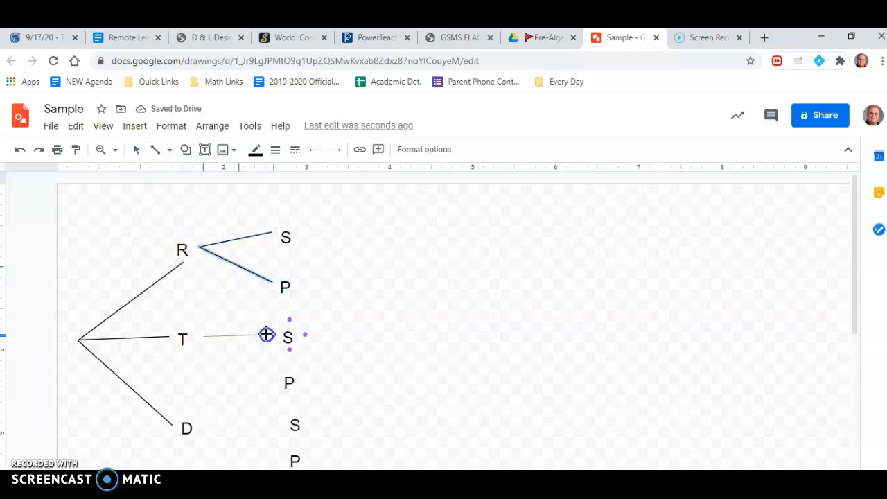
{"action": "left_click_drag", "start_coordinate": [266, 337], "coordinate": [201, 338]}
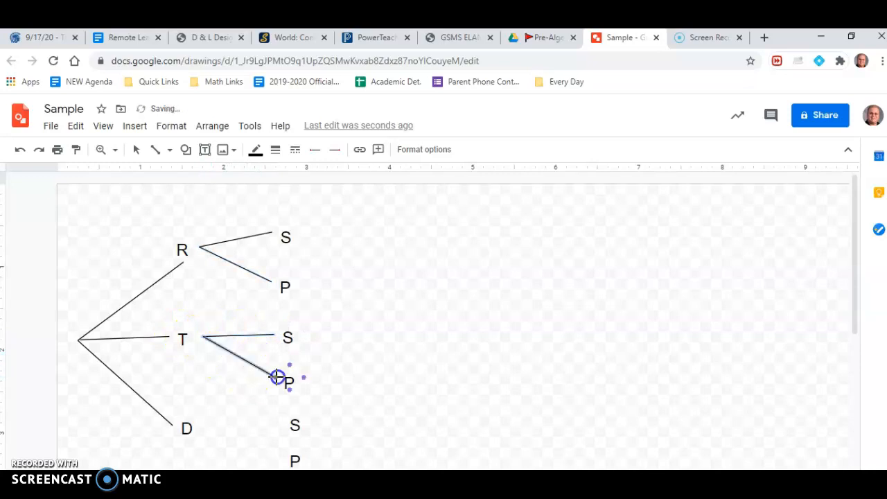
{"action": "left_click_drag", "start_coordinate": [278, 377], "coordinate": [271, 425]}
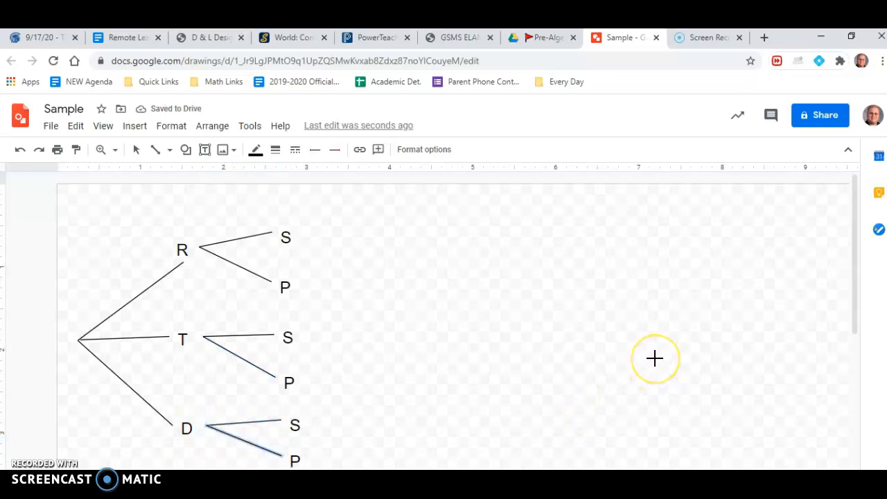
{"action": "mouse_move", "coordinate": [565, 324]}
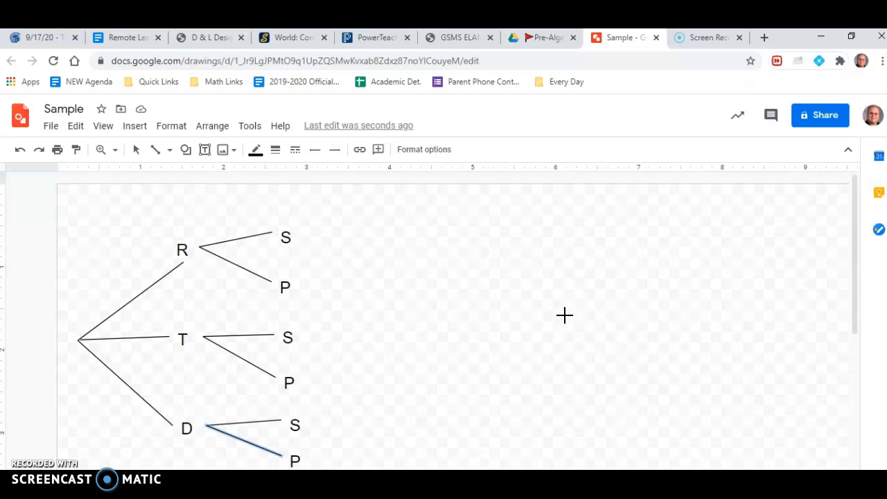
- Create a tall text box right of the tree and begin listing RS, RP
{"action": "left_click", "coordinate": [205, 150]}
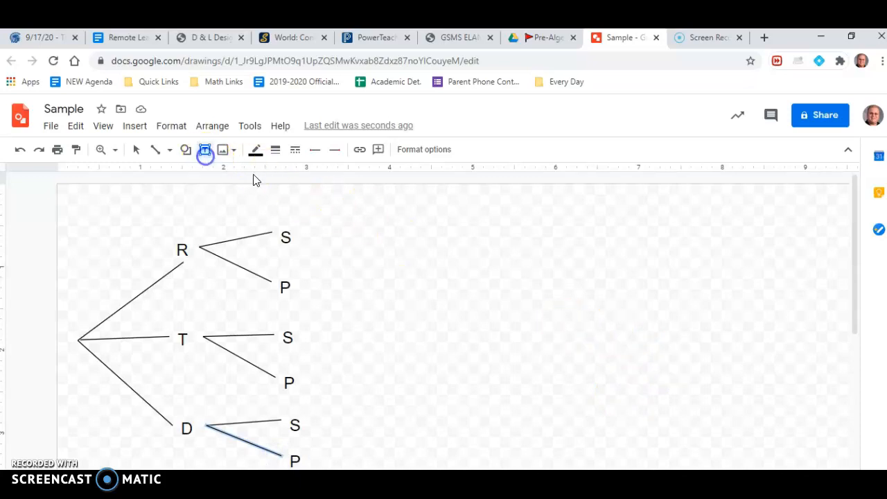
{"action": "left_click_drag", "start_coordinate": [357, 211], "coordinate": [462, 447]}
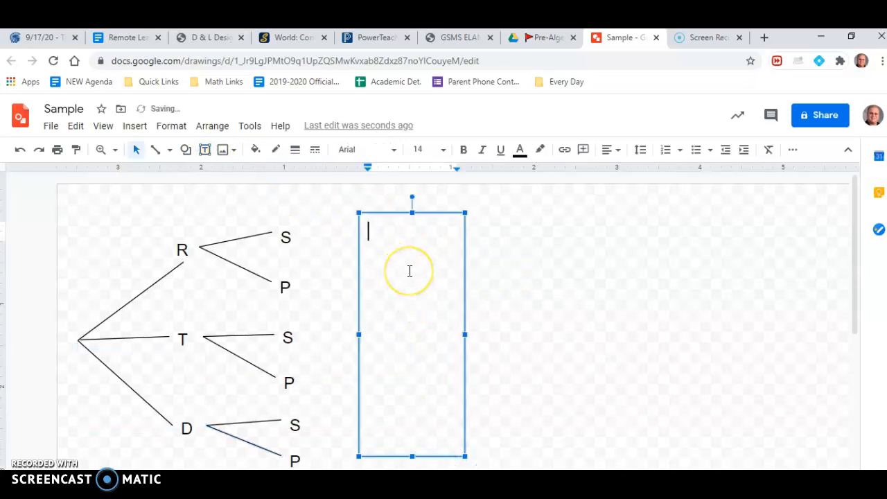
{"action": "type", "text": "RS"}
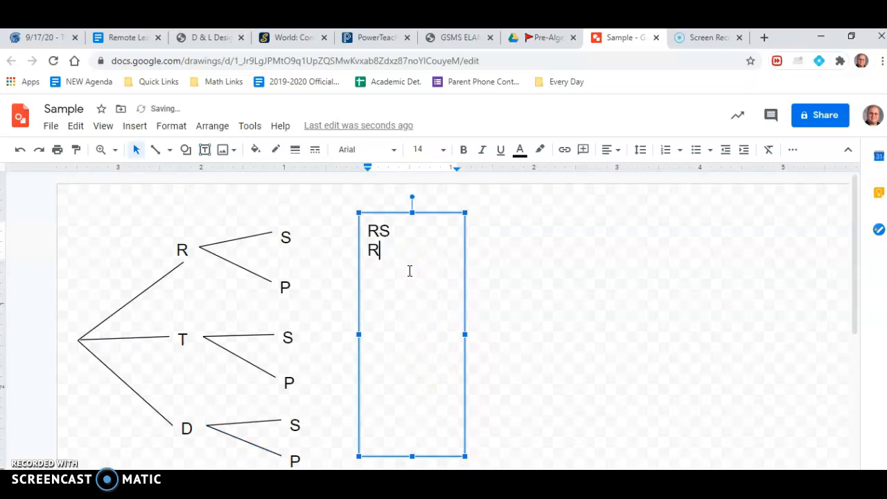
{"action": "type", "text": "P"}
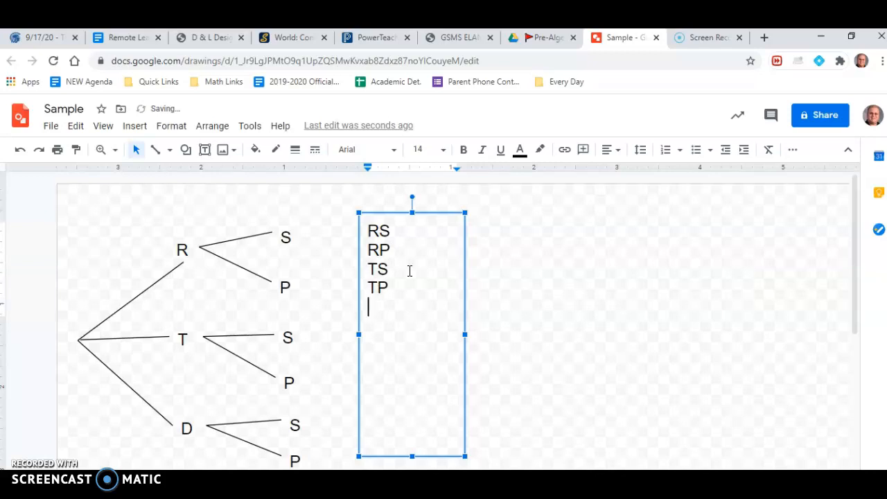
- Complete the list with DS, DP and '6 elements in the sample space'
{"action": "type", "text": "DS"}
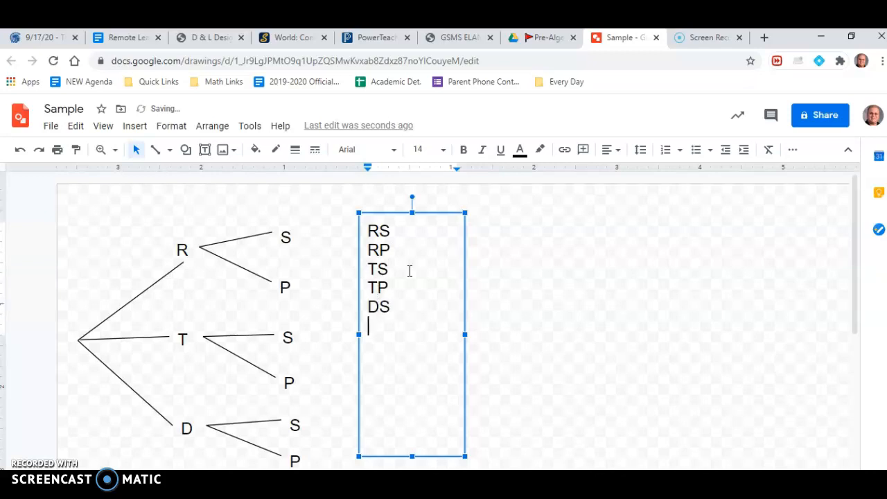
{"action": "type", "text": "DP"}
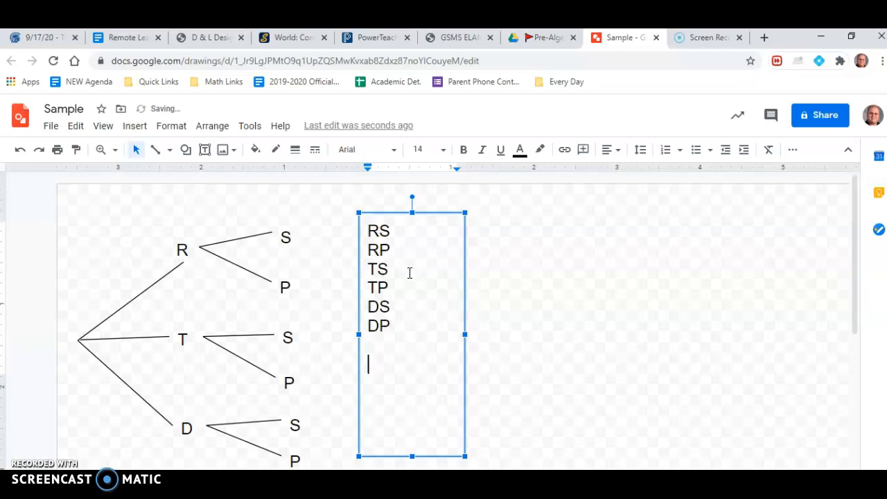
{"action": "type", "text": "6 elements in the sa"}
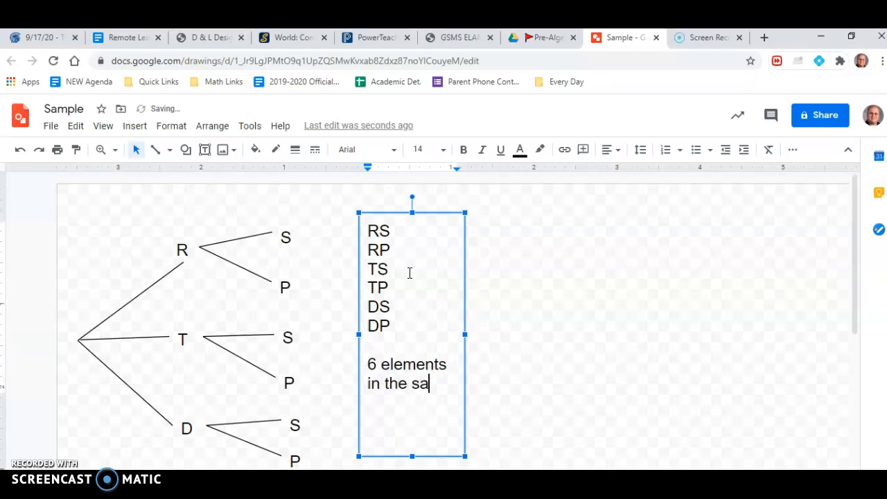
{"action": "type", "text": "mple space"}
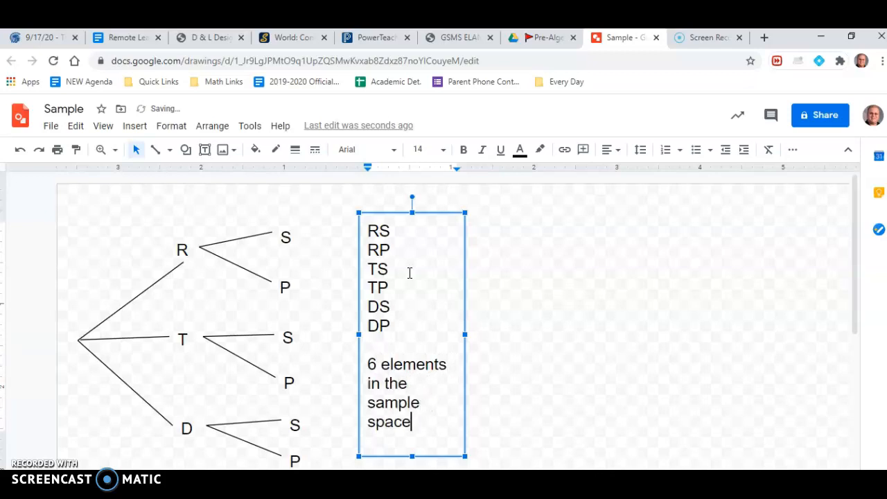